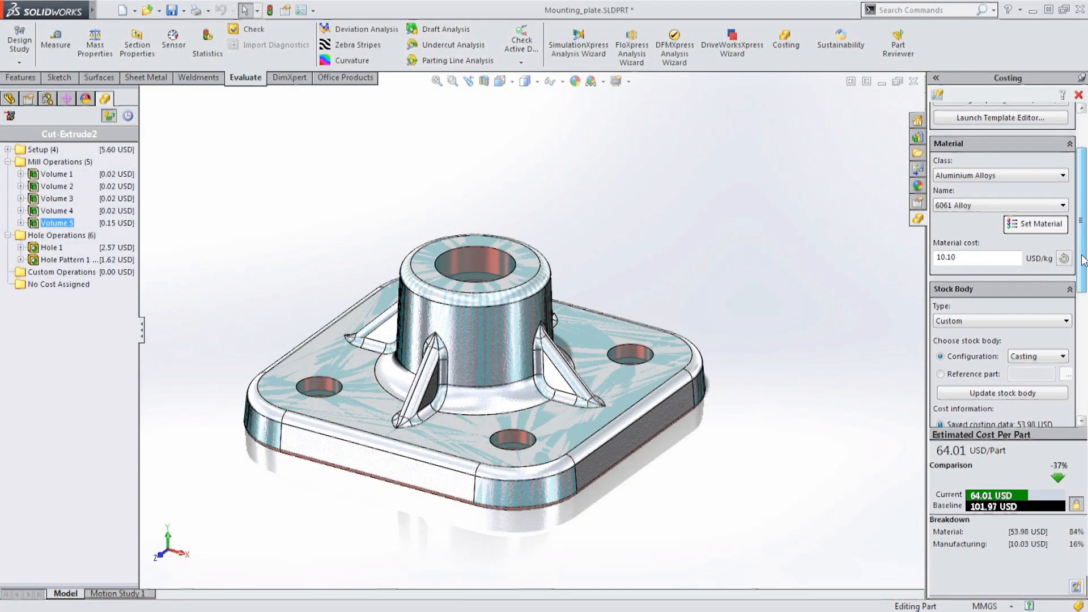
Accept default extraction and precision-based tolerances (±0.5, ±0.01, ±0.001 mm) and generate the project.
scroll("down", 3)
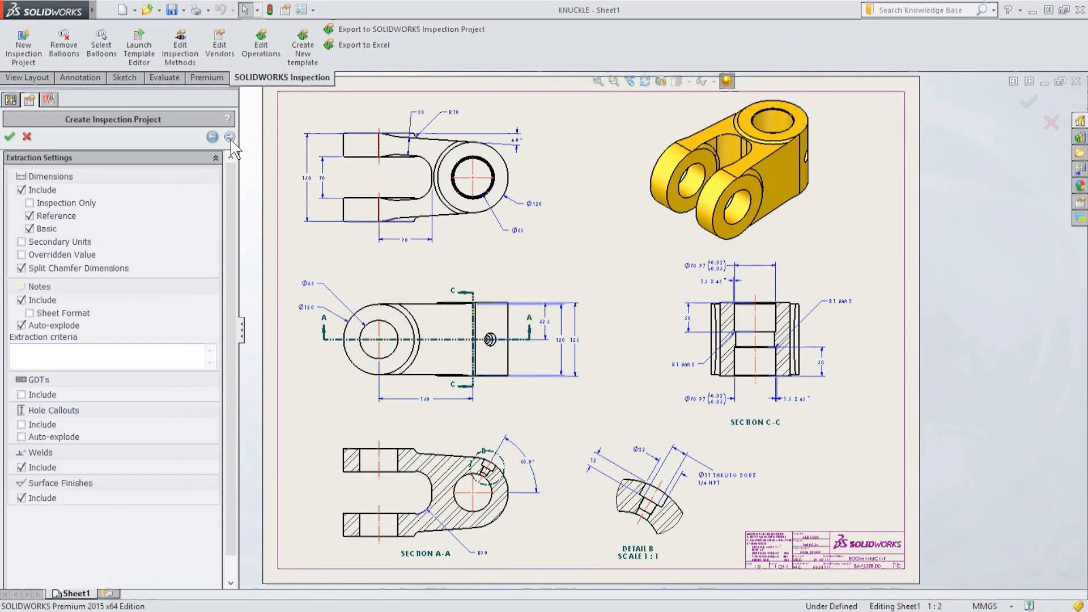
left_click(229, 137)
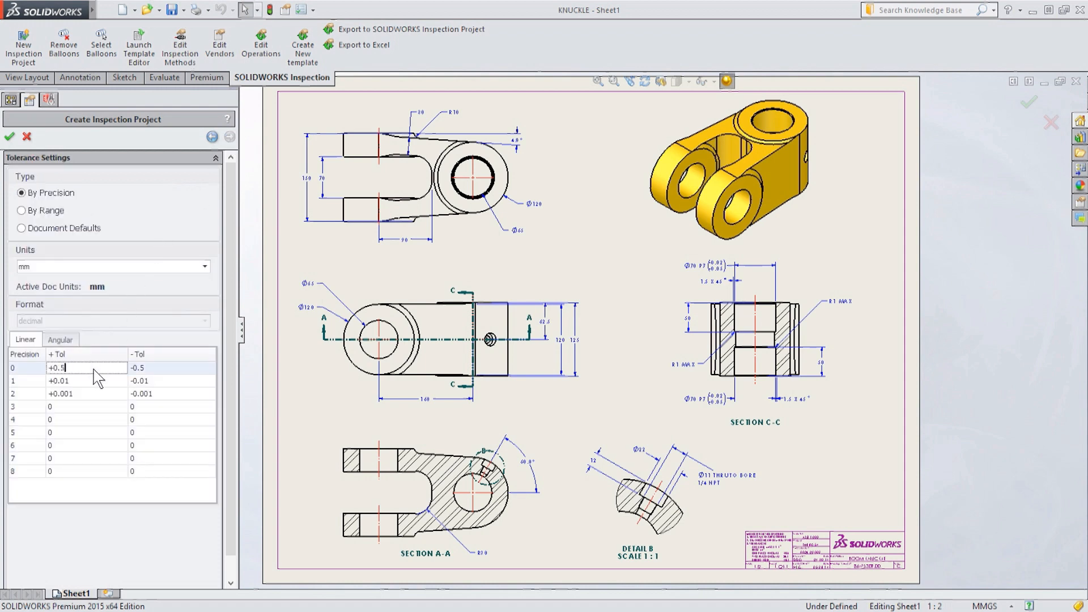
left_click(10, 137)
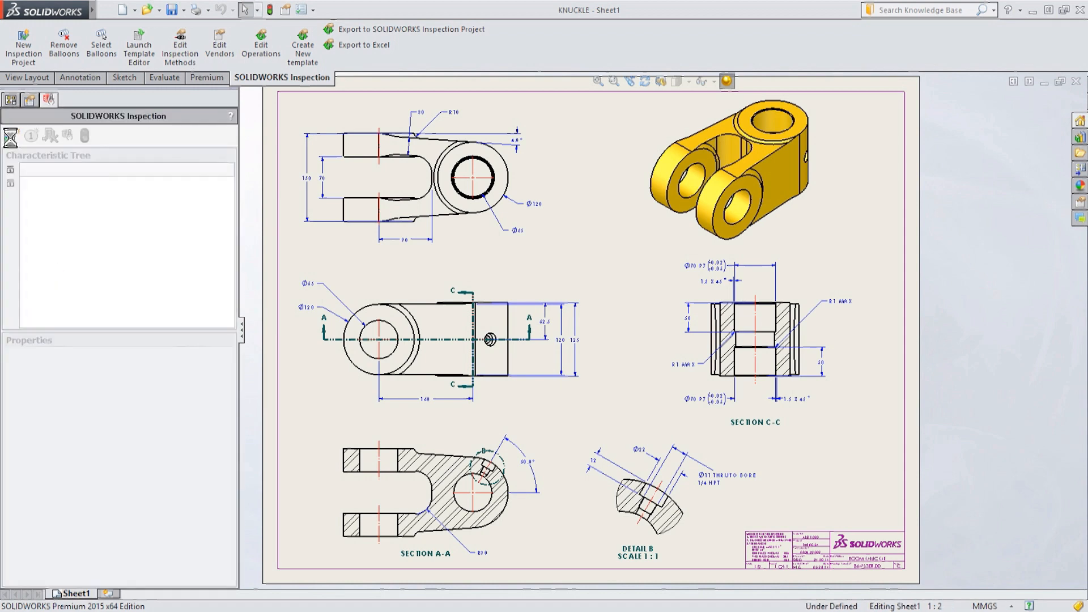